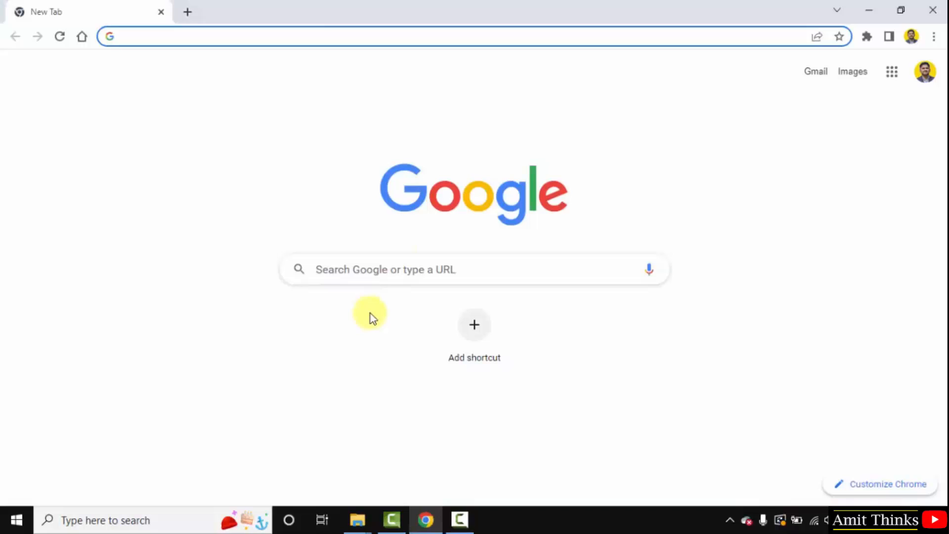
pyautogui.moveTo(365, 269)
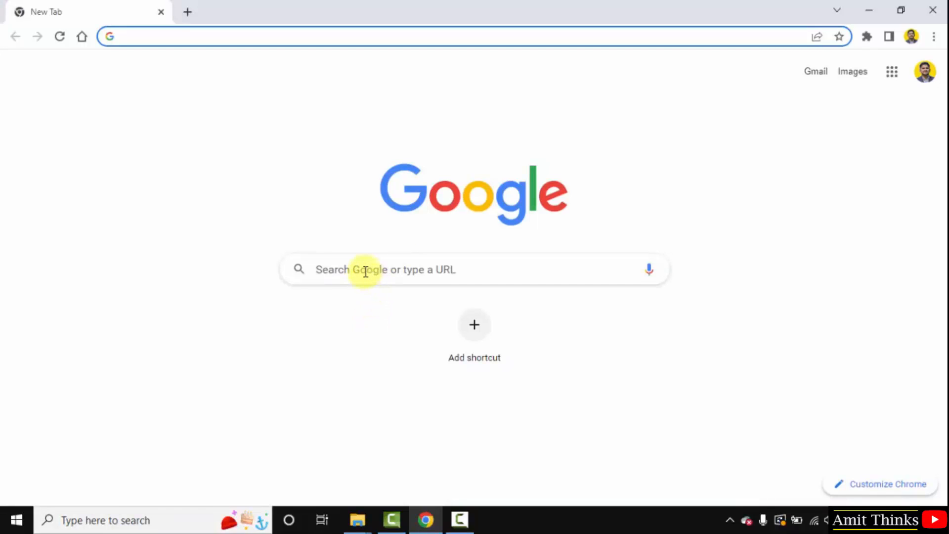
# Step: Search Google for 'python' to find the official python.org site
pyautogui.write('python')
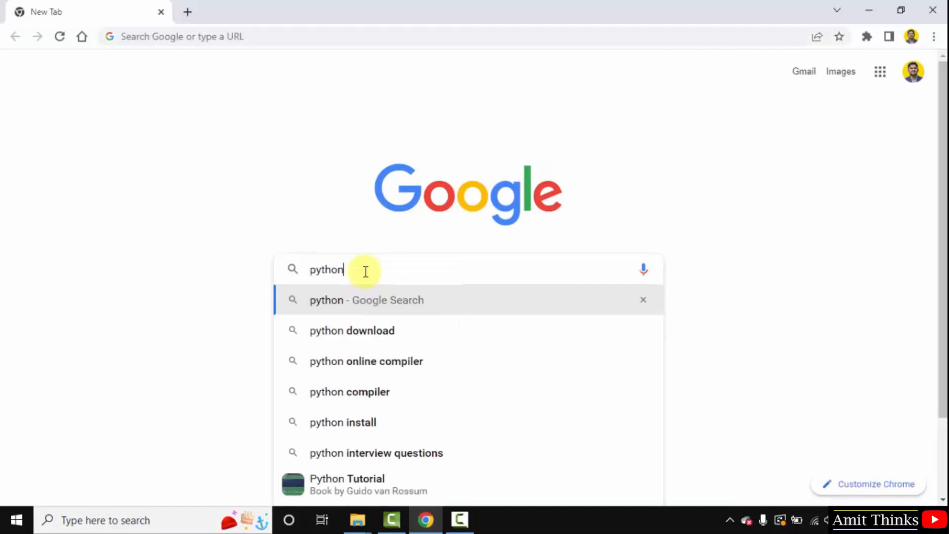
pyautogui.press('enter')
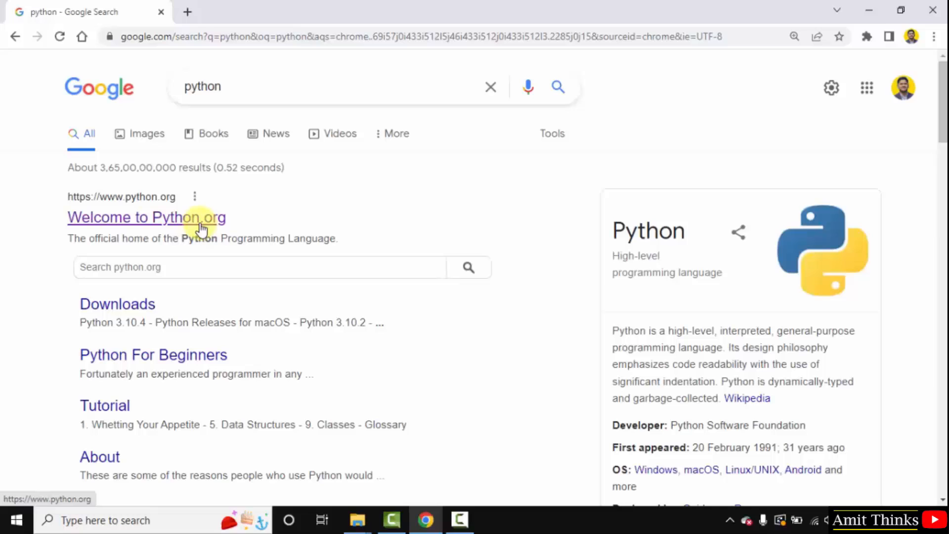
# Step: Go to python.org and download the Python 3.10.5 Windows installer
pyautogui.click(146, 216)
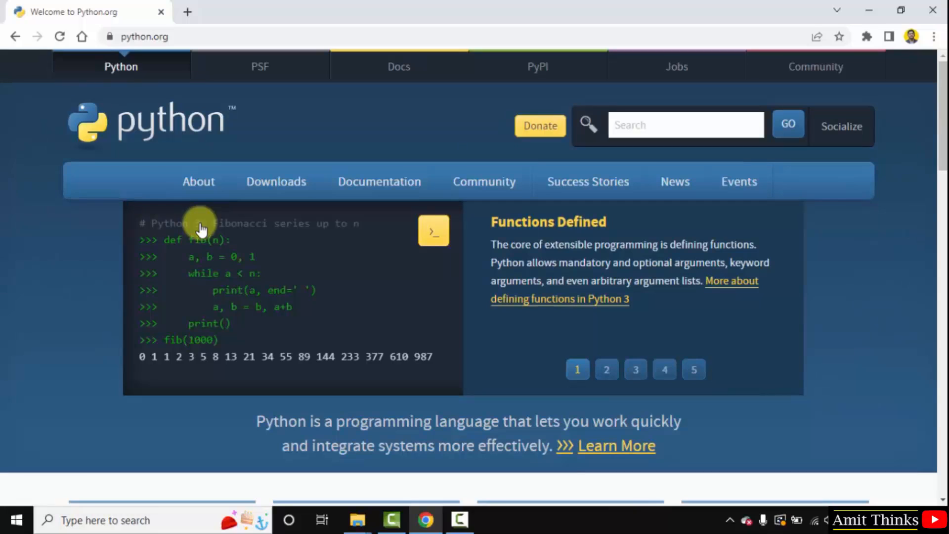
pyautogui.moveTo(276, 181)
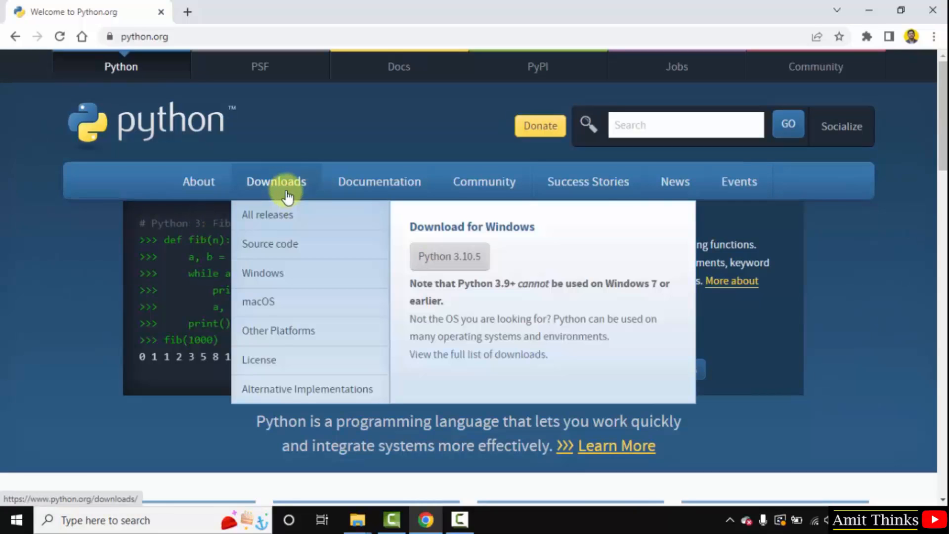
pyautogui.moveTo(379, 181)
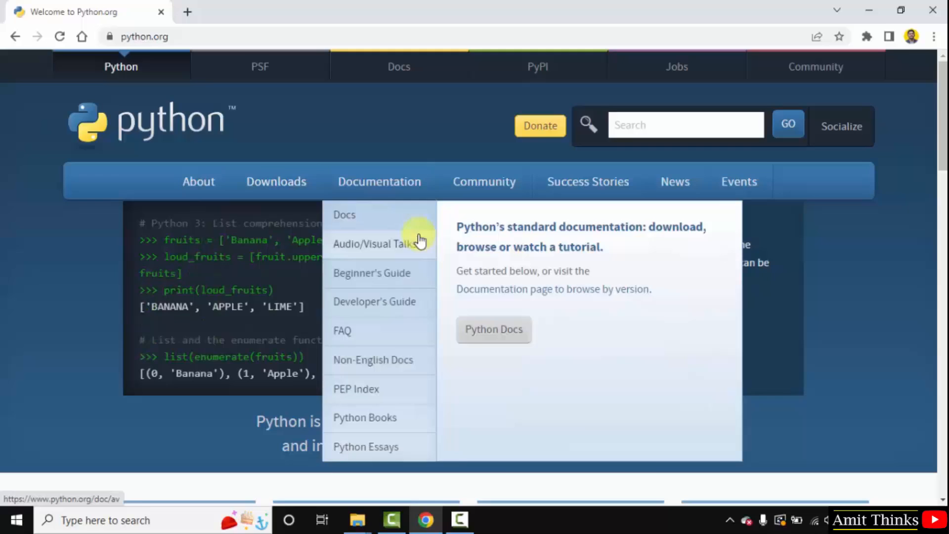
pyautogui.moveTo(276, 181)
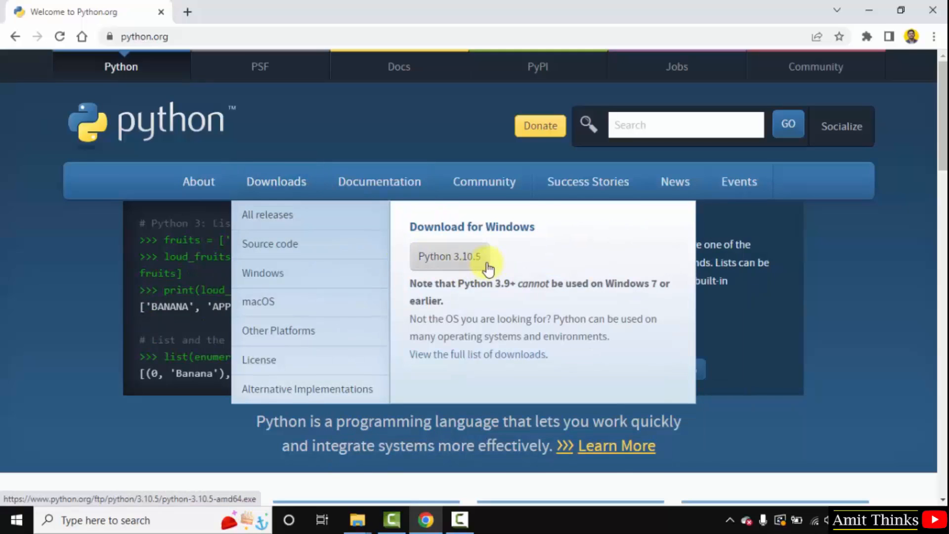
pyautogui.click(449, 256)
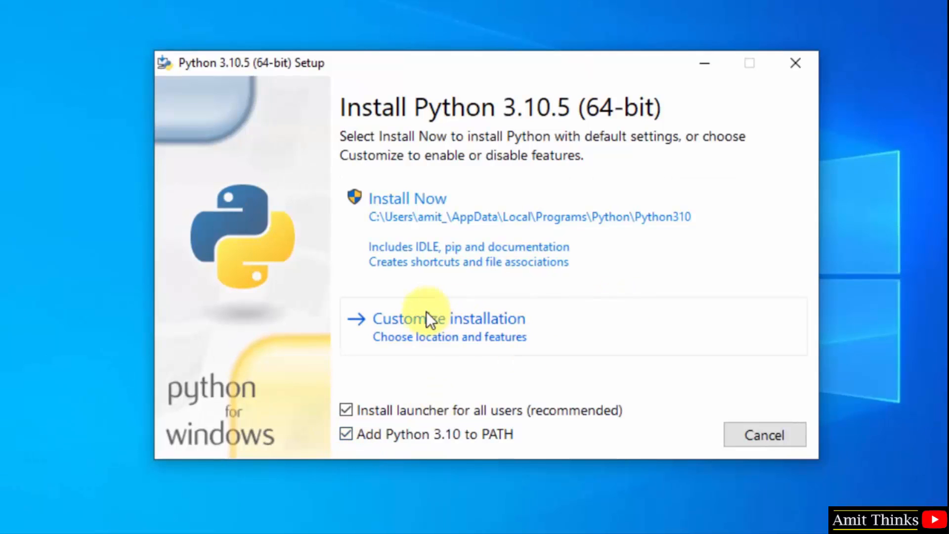
pyautogui.moveTo(504, 294)
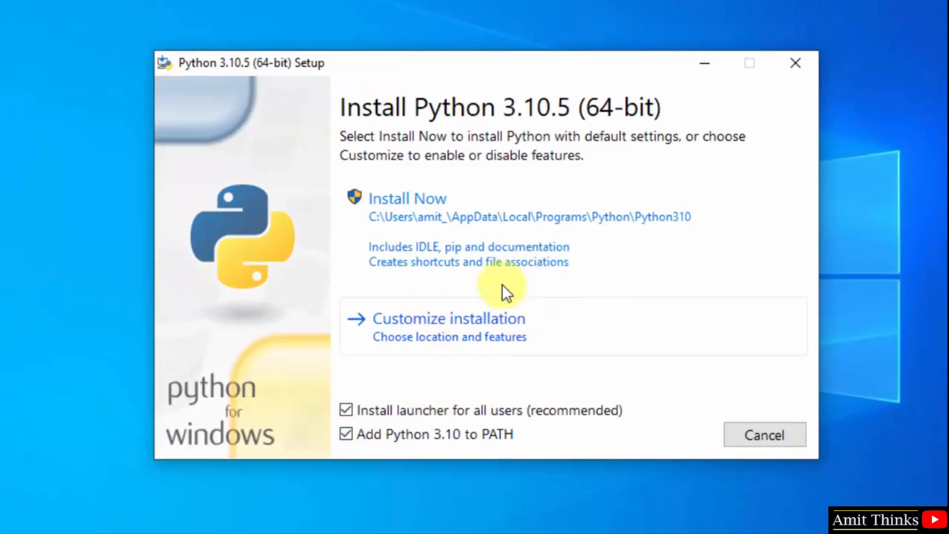
pyautogui.moveTo(538, 339)
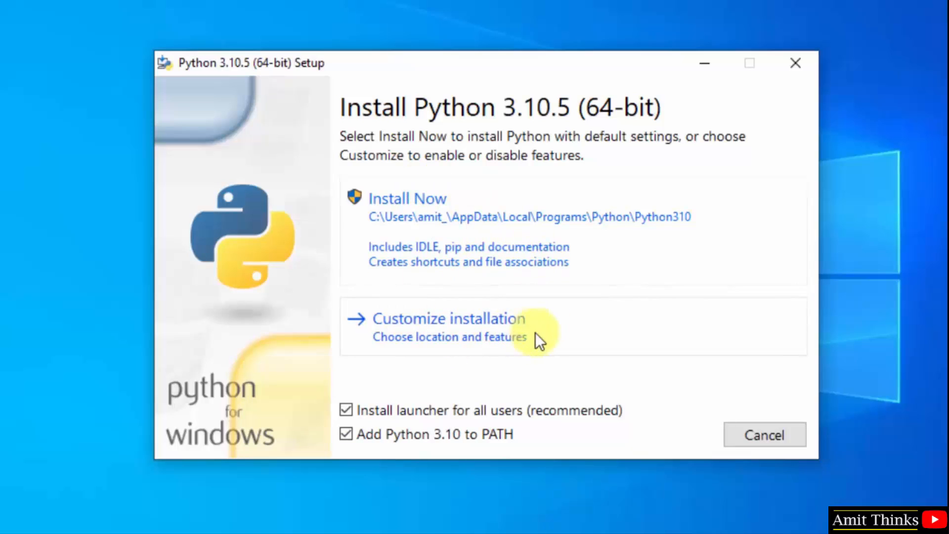
# Step: Choose Customize installation and keep all Optional Features, including pip and IDLE
pyautogui.click(448, 320)
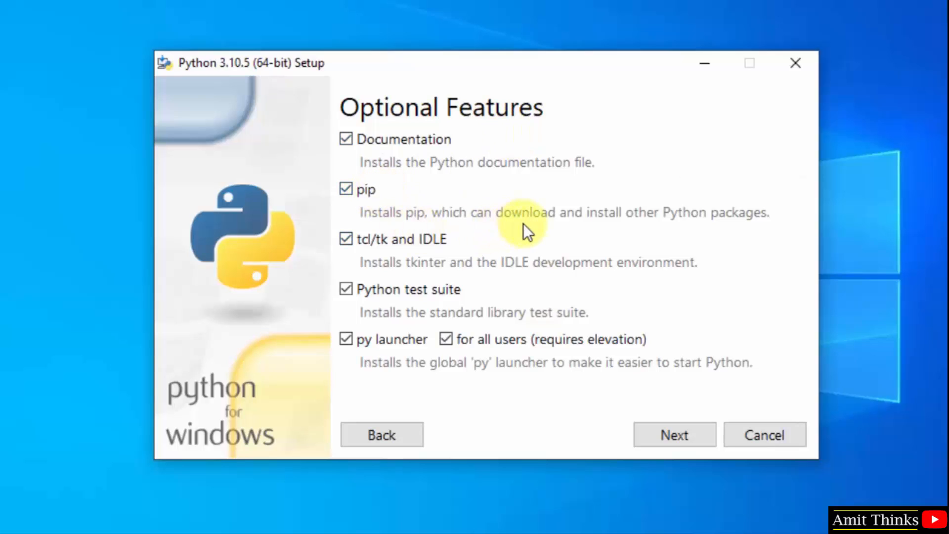
pyautogui.moveTo(426, 269)
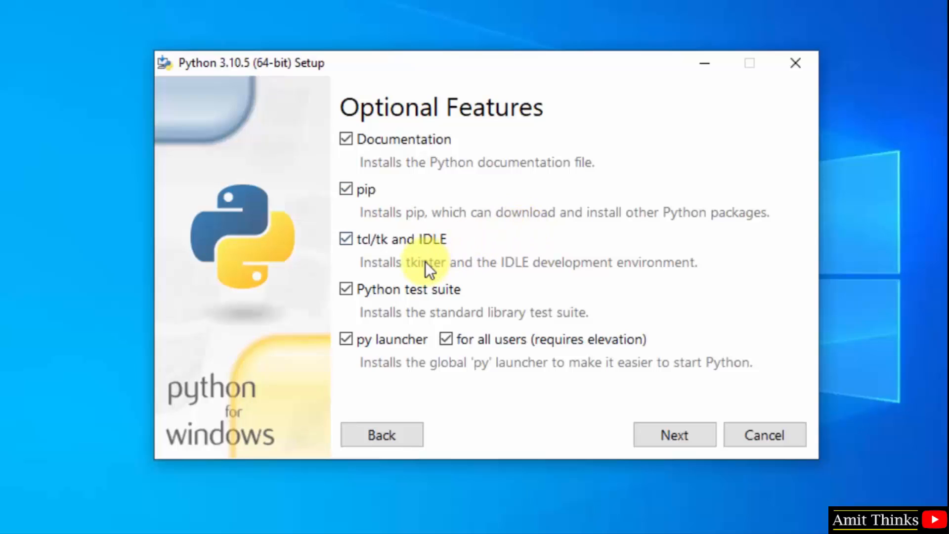
pyautogui.moveTo(433, 382)
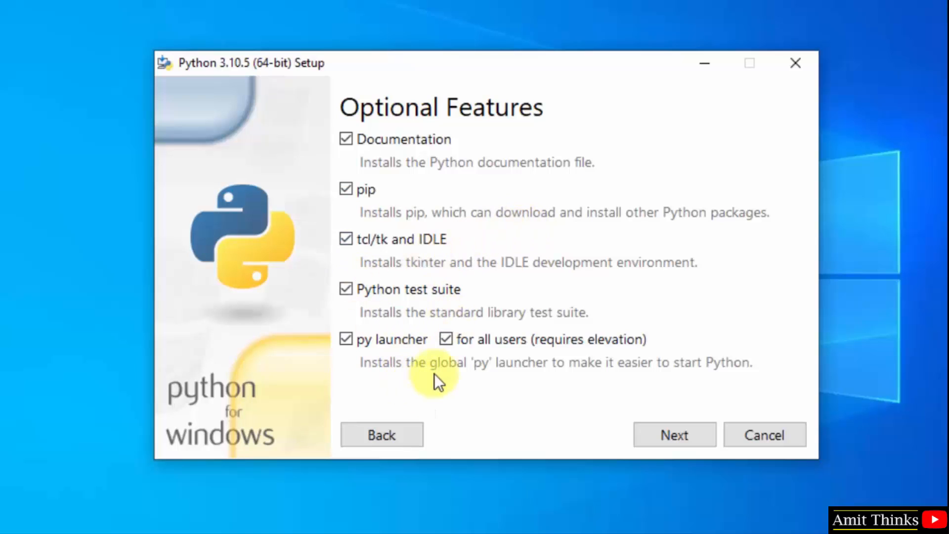
pyautogui.click(673, 434)
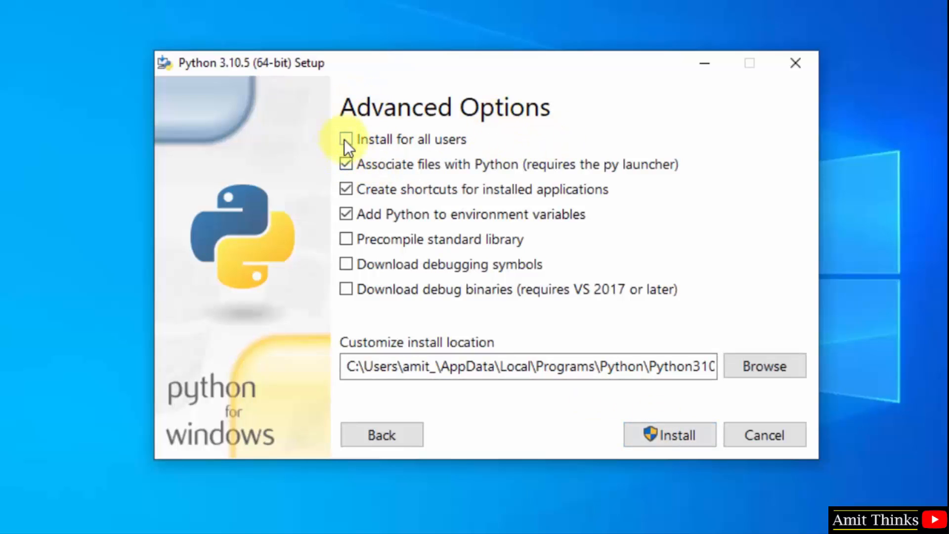
# Step: Install Python for all users into C:\Program Files\Python310 and launch the installation
pyautogui.click(347, 140)
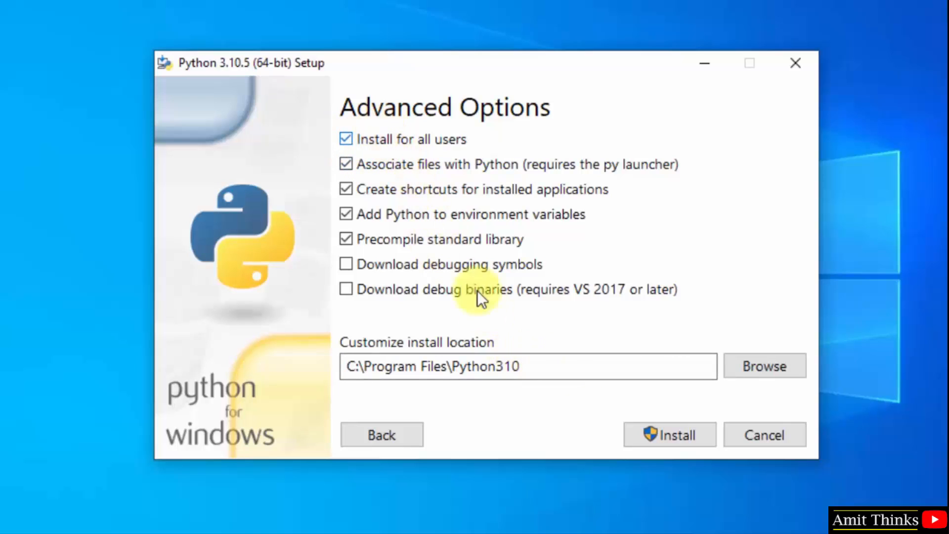
pyautogui.doubleClick(484, 366)
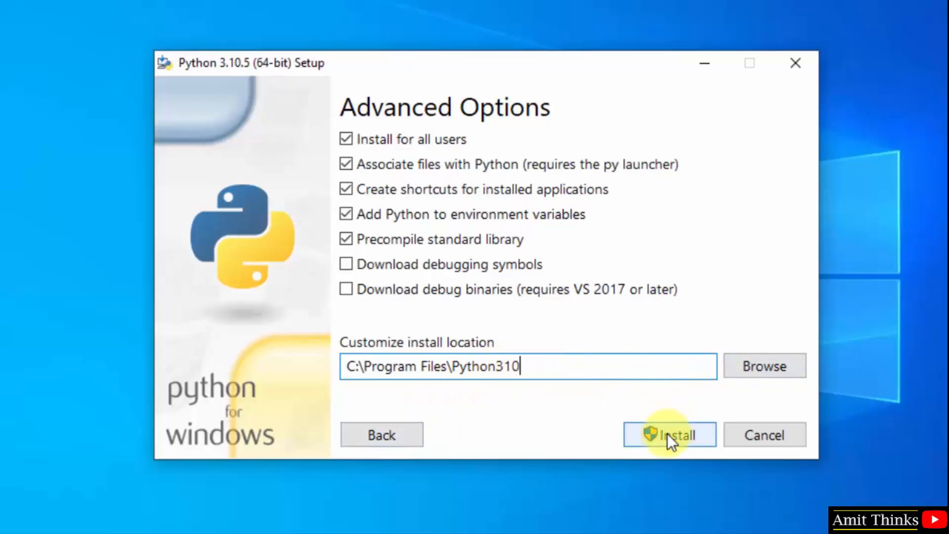
pyautogui.click(669, 434)
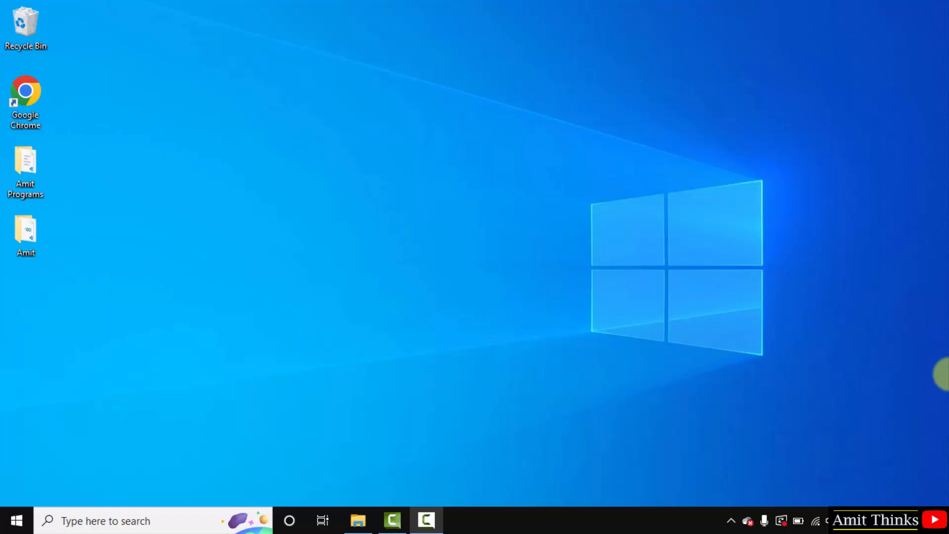
# Step: Launch Command Prompt by searching 'cmd' from the Start menu
pyautogui.click(17, 520)
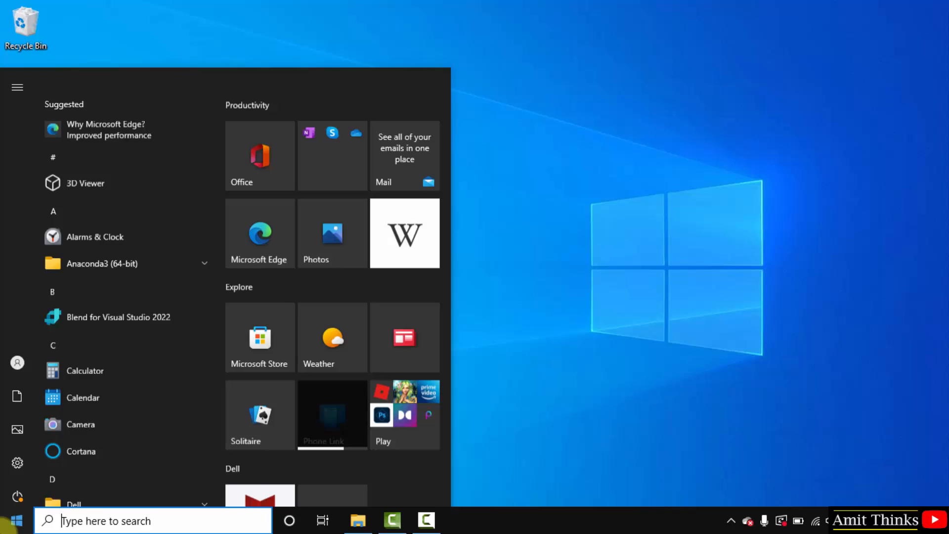
pyautogui.write('cmd')
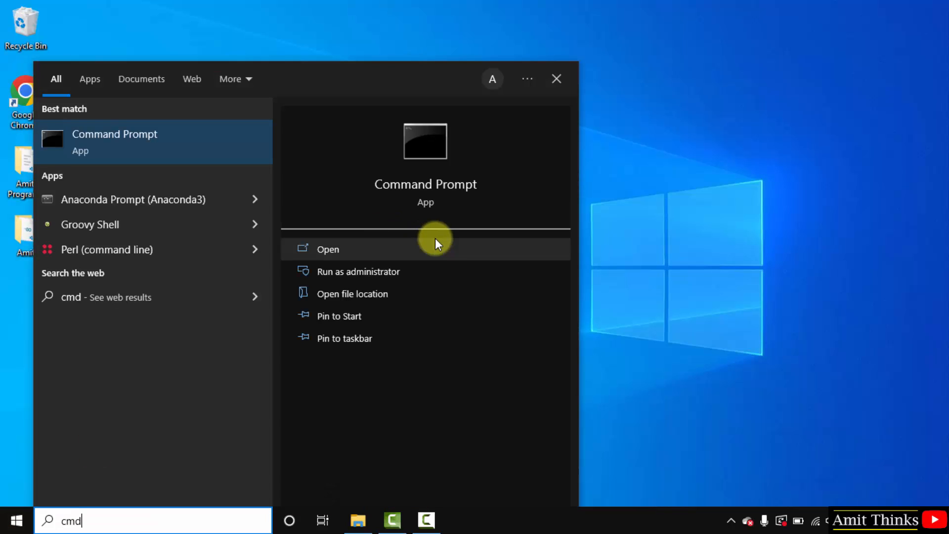
pyautogui.moveTo(491, 250)
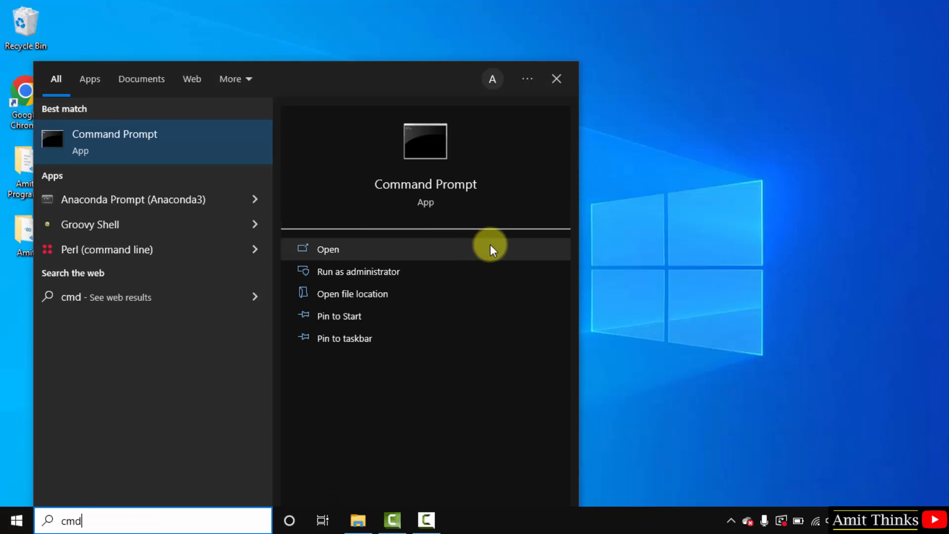
pyautogui.click(328, 249)
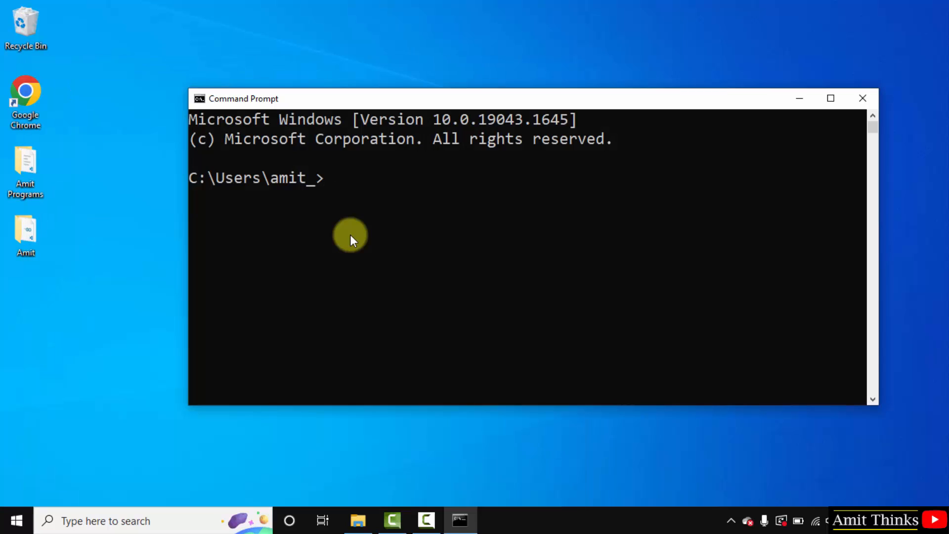
# Step: Verify the installed versions with python --version and pip --version
pyautogui.write('python')
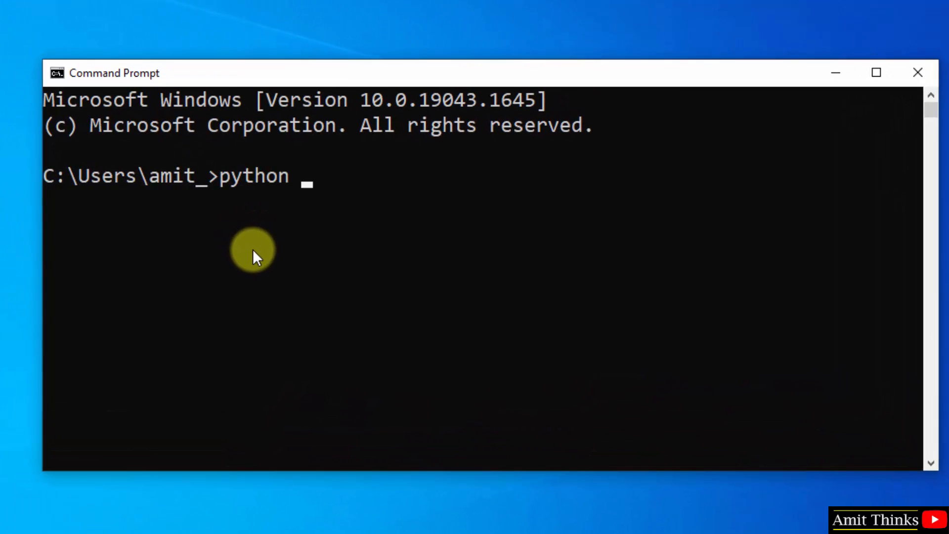
pyautogui.write('--version')
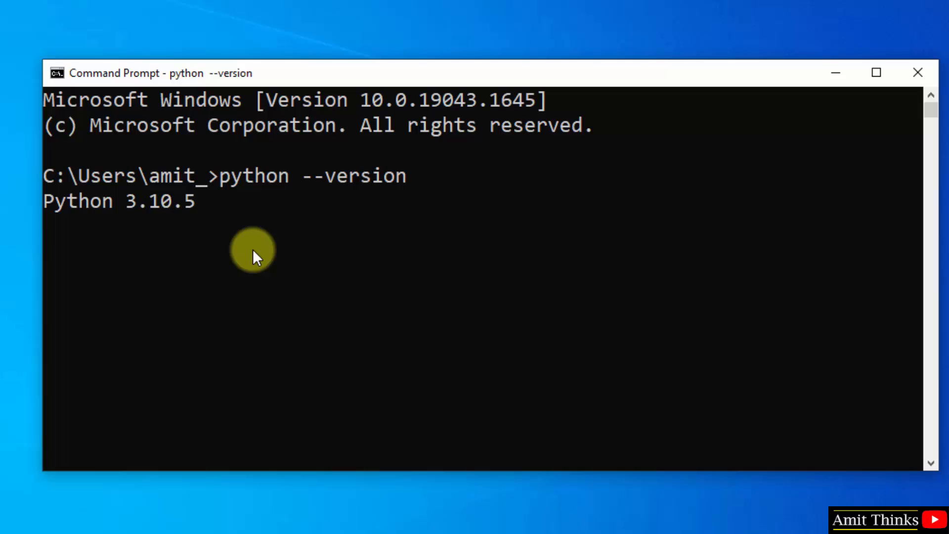
pyautogui.write('pi')
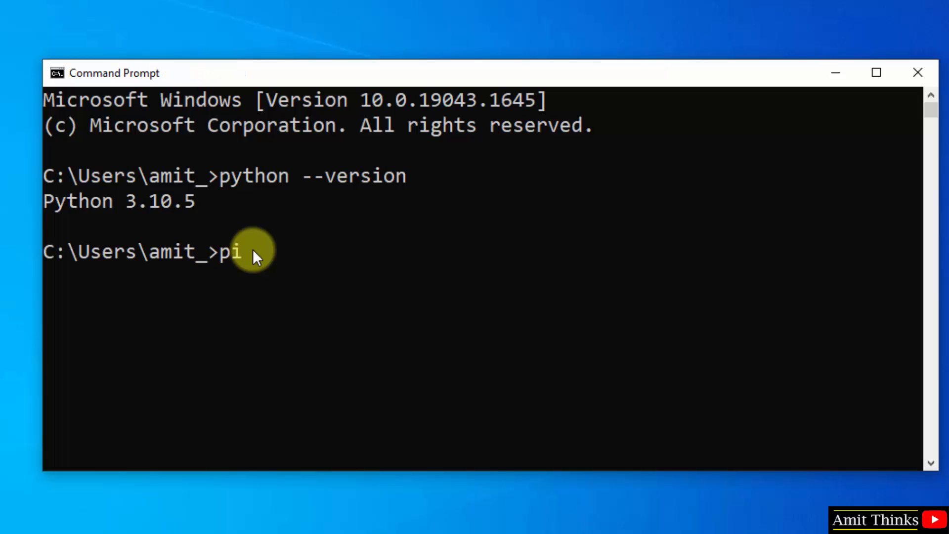
pyautogui.write('p --version')
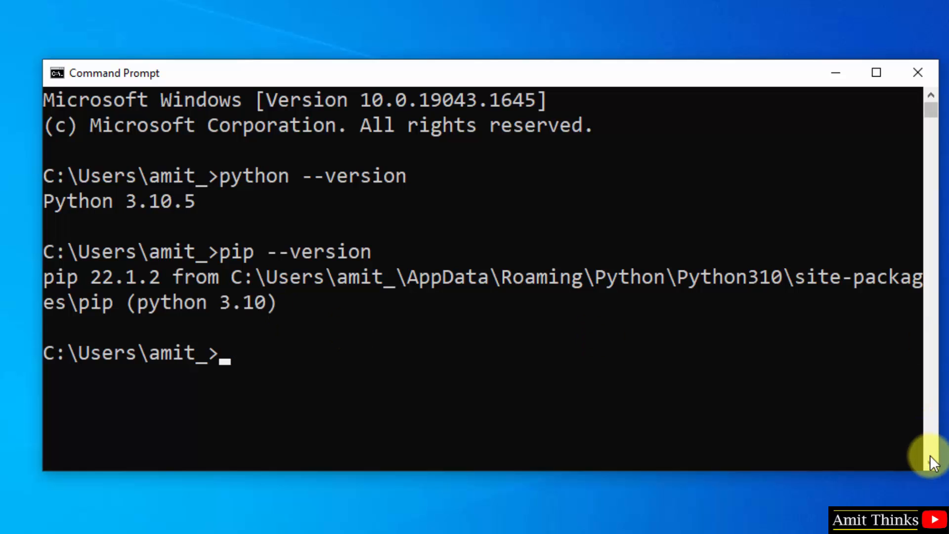
pyautogui.scroll(-3)
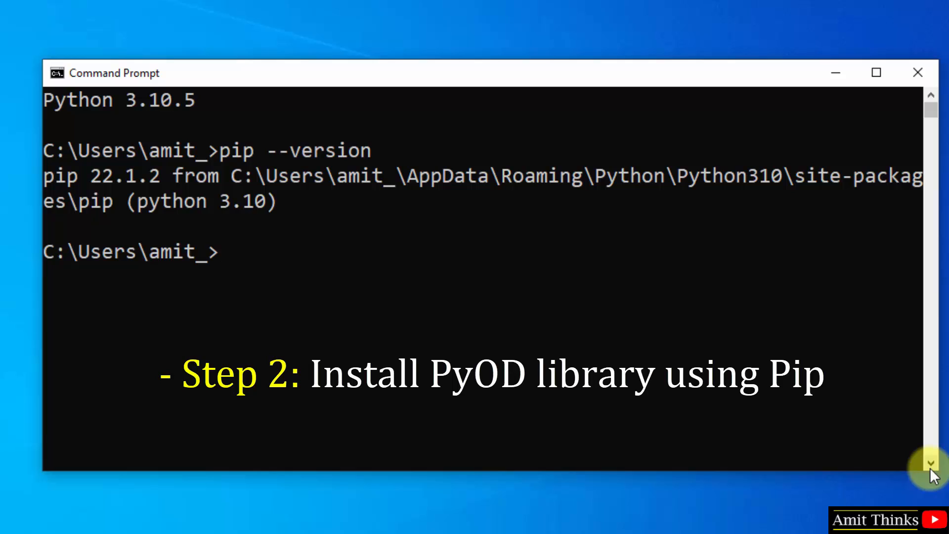
# Step: Run pip install pyod to install PyOD and its dependencies
pyautogui.write('pip insta')
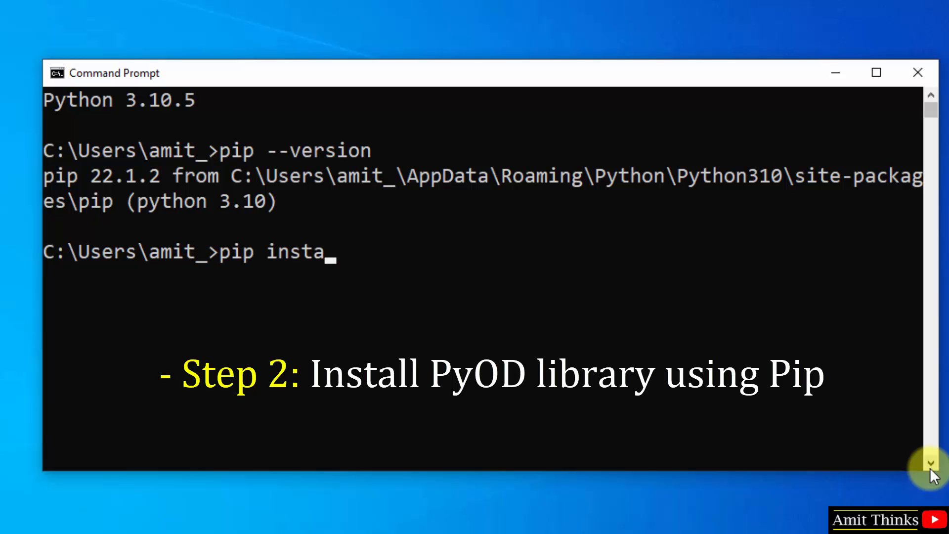
pyautogui.write('ll')
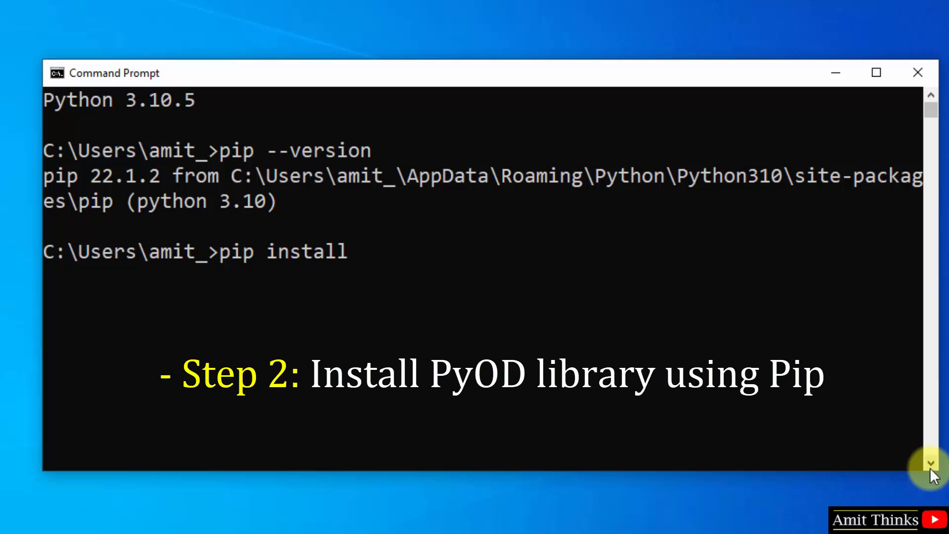
pyautogui.write('p')
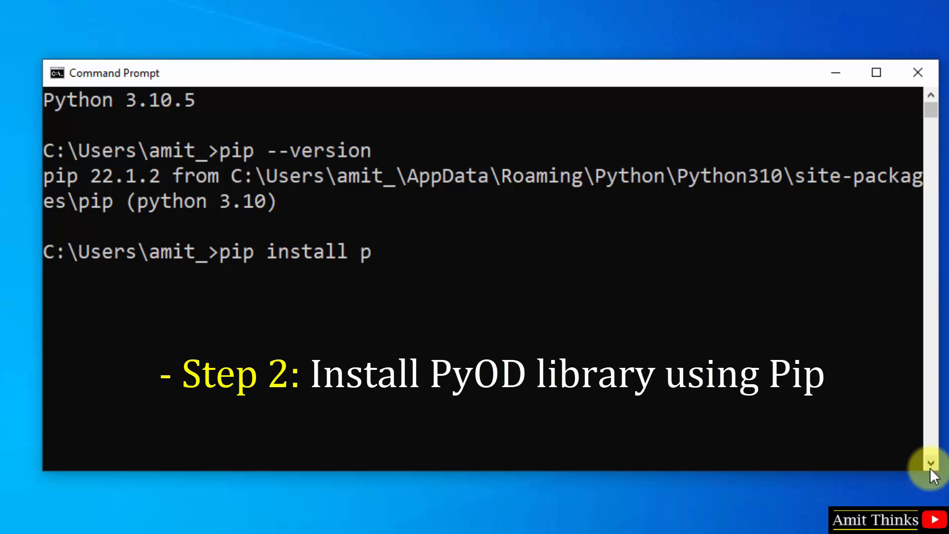
pyautogui.write('yod')
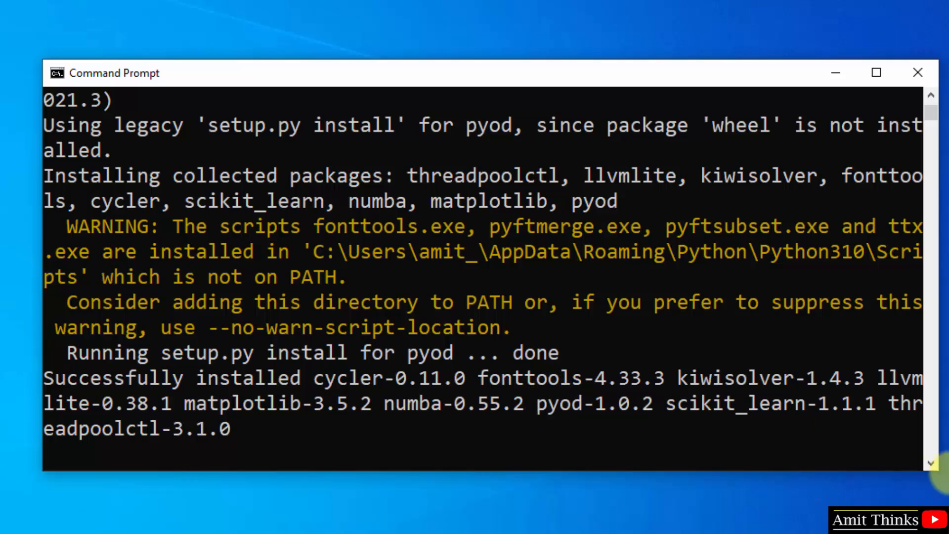
# Step: Start the Python shell with py and enter import pyod
pyautogui.write('py')
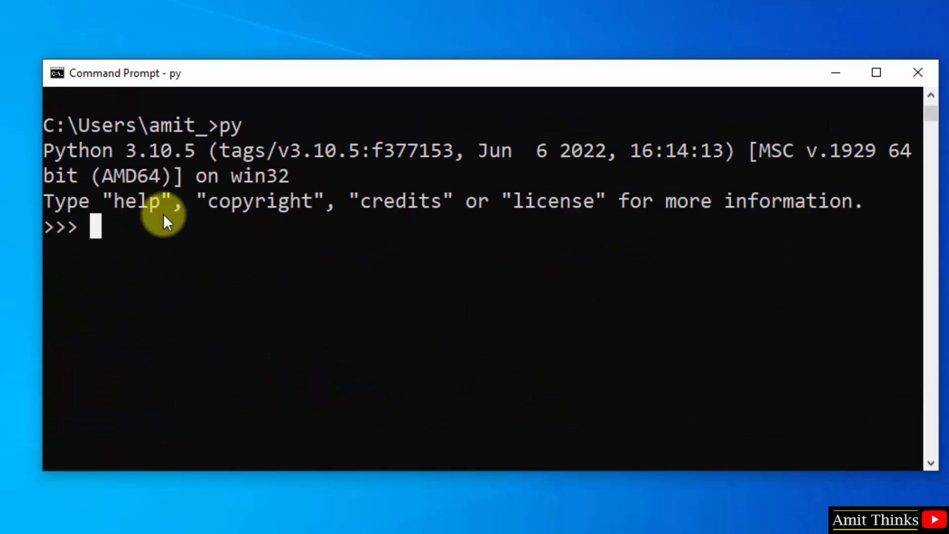
pyautogui.write('i')
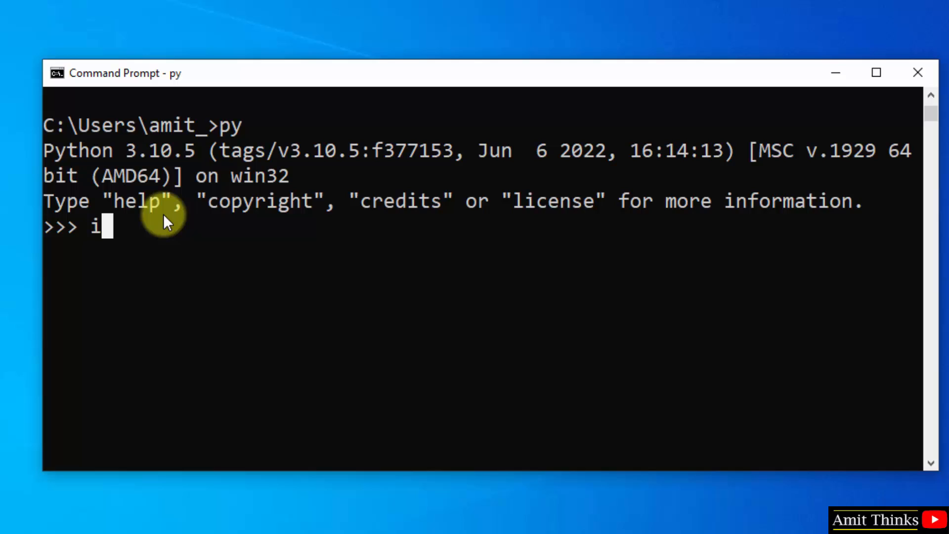
pyautogui.write('mport pyod')
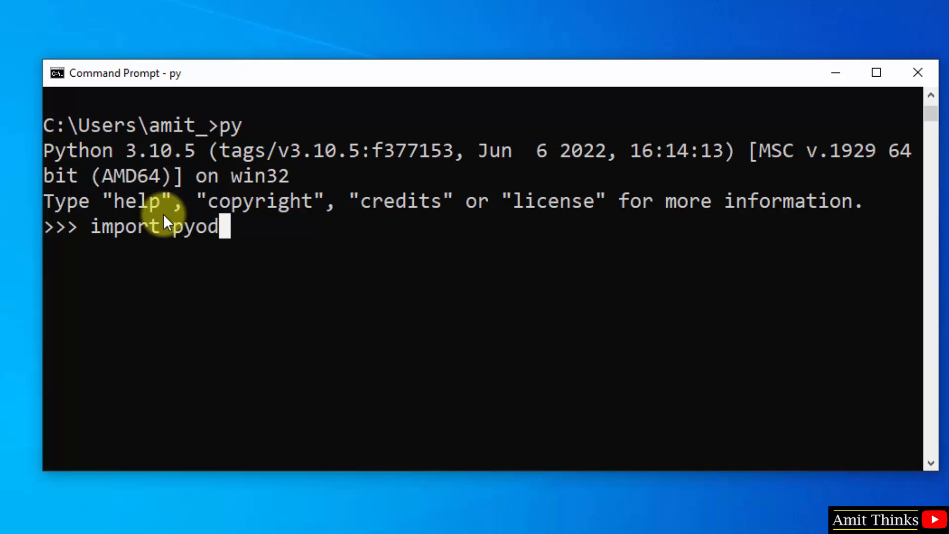